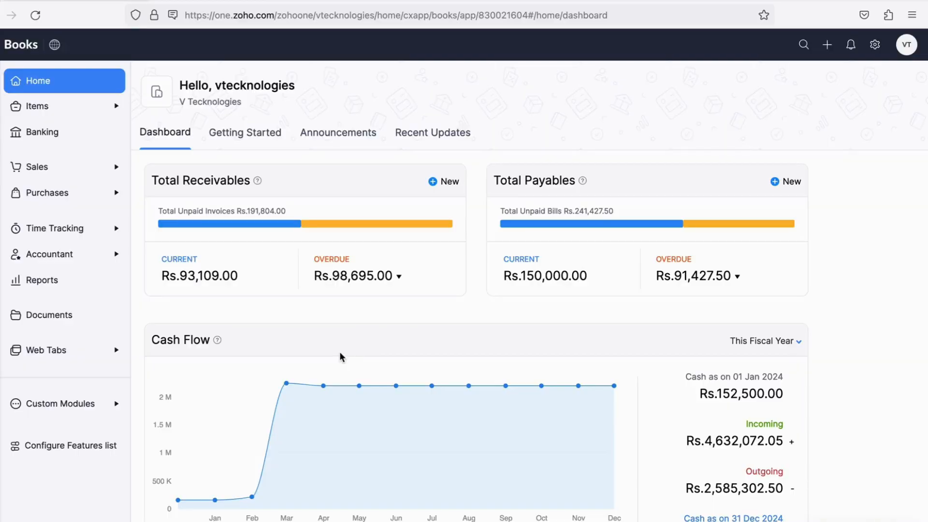
mouse_move(101, 350)
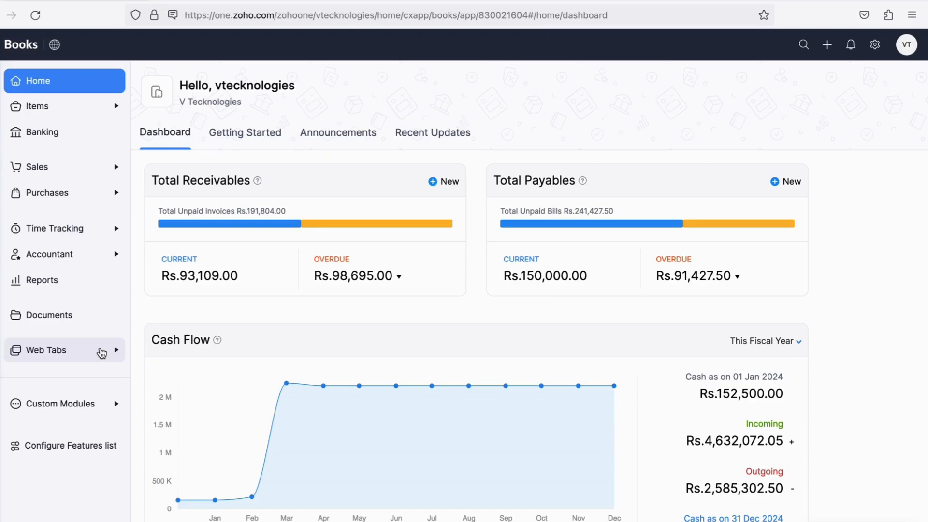
- Expand Web Tabs in the sidebar to reveal Post Dated Cheque and parent-child relation
click(45, 350)
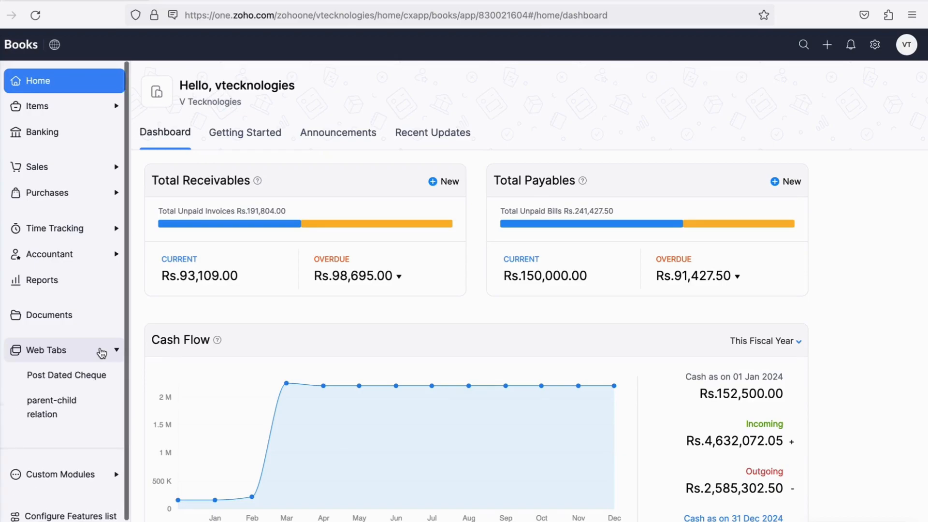
- Start a post-dated cheque for Jamal & Sons, adding invoices, cheque number 776532 and amount 10000
click(65, 375)
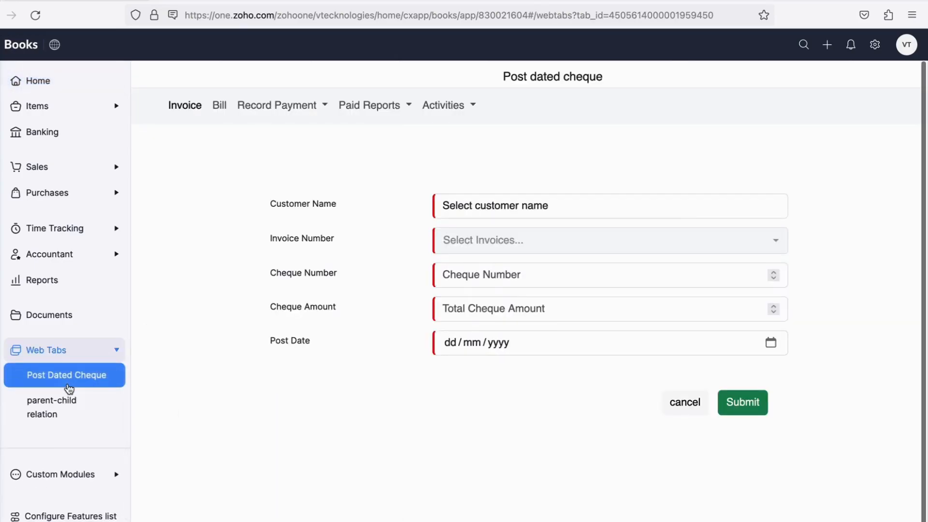
mouse_move(194, 143)
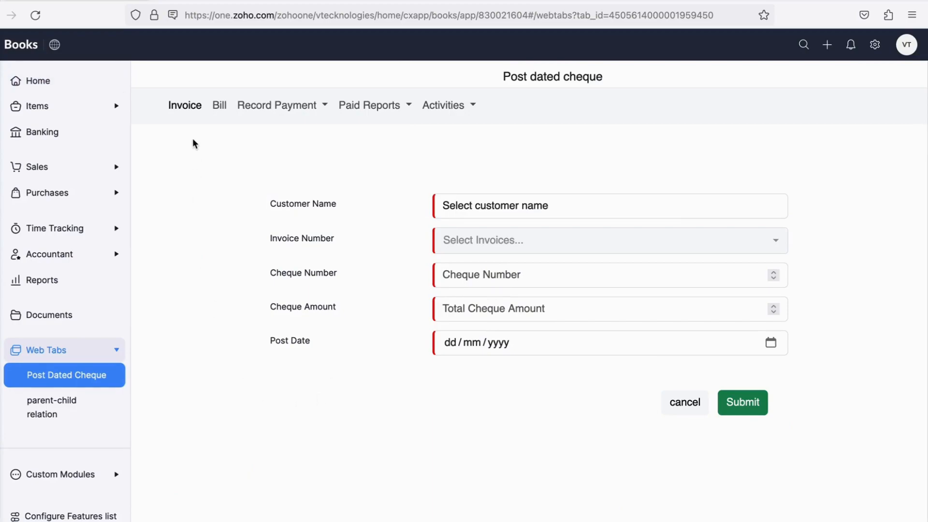
mouse_move(308, 133)
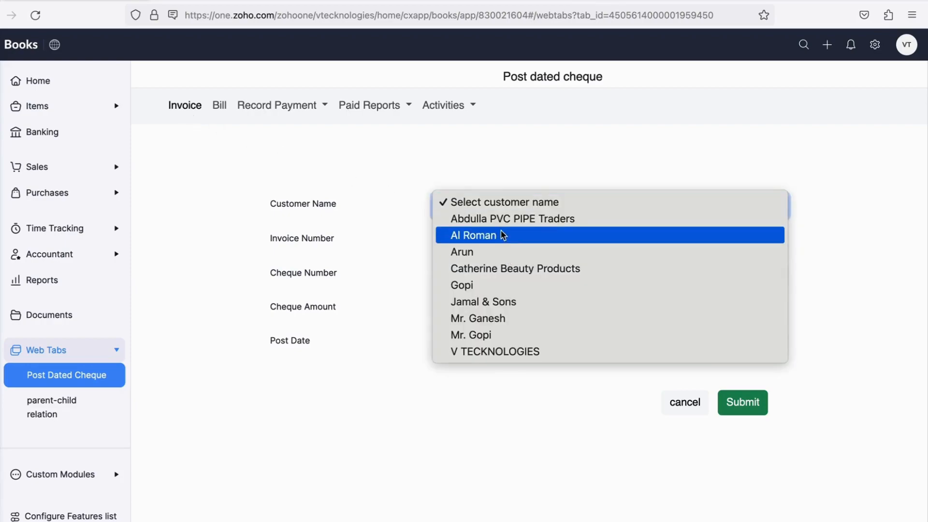
click(484, 302)
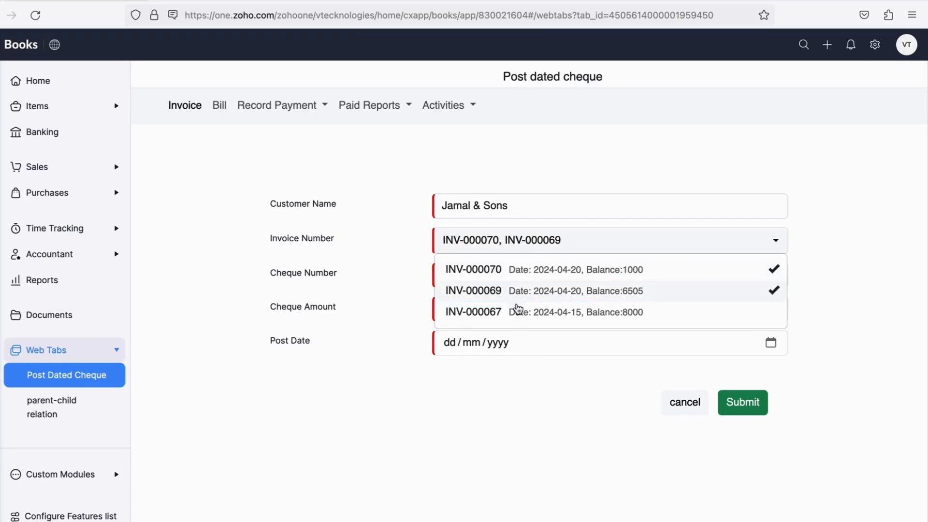
click(473, 312)
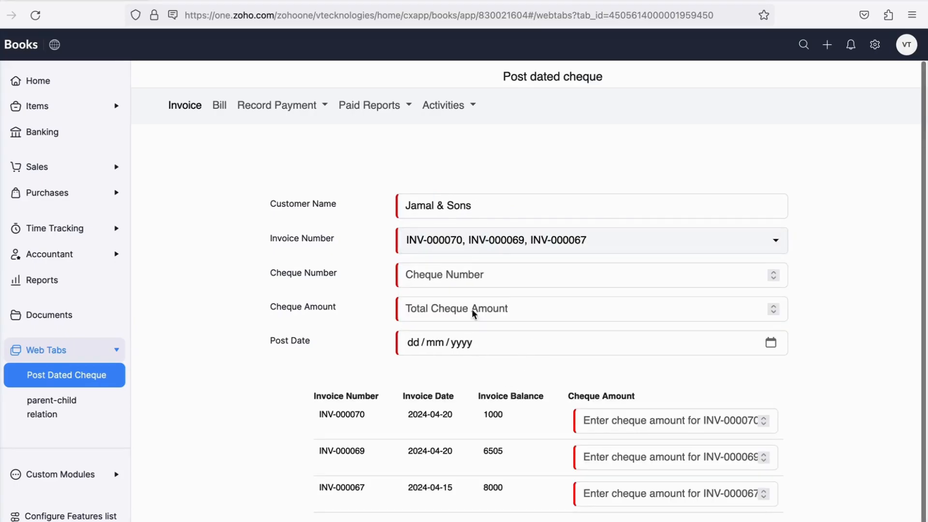
text(776532)
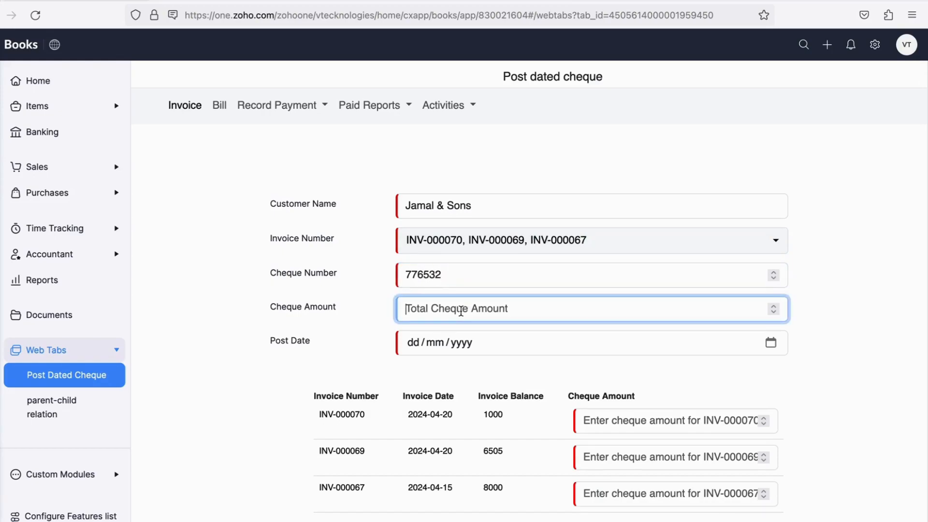
text(10000)
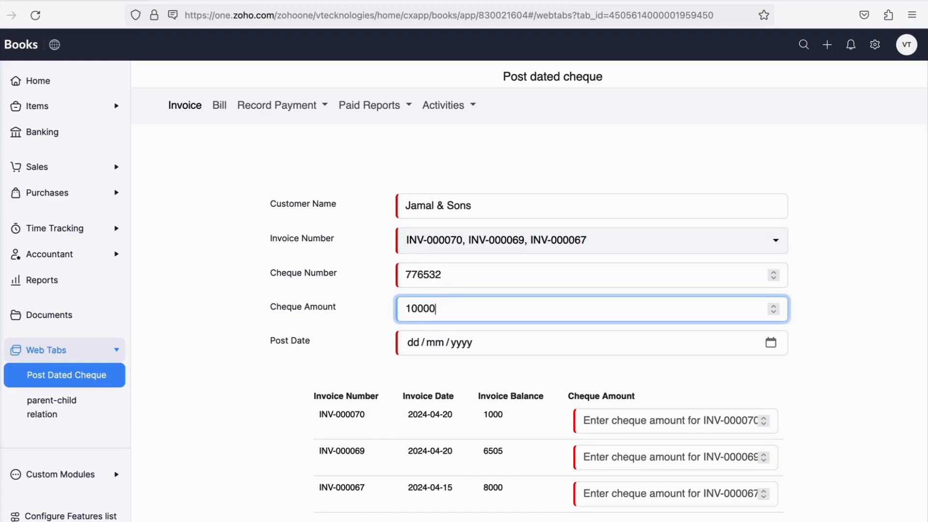
- Set the post date to 30/04/2024 and enter invoice amounts 1000 and 7000
click(769, 342)
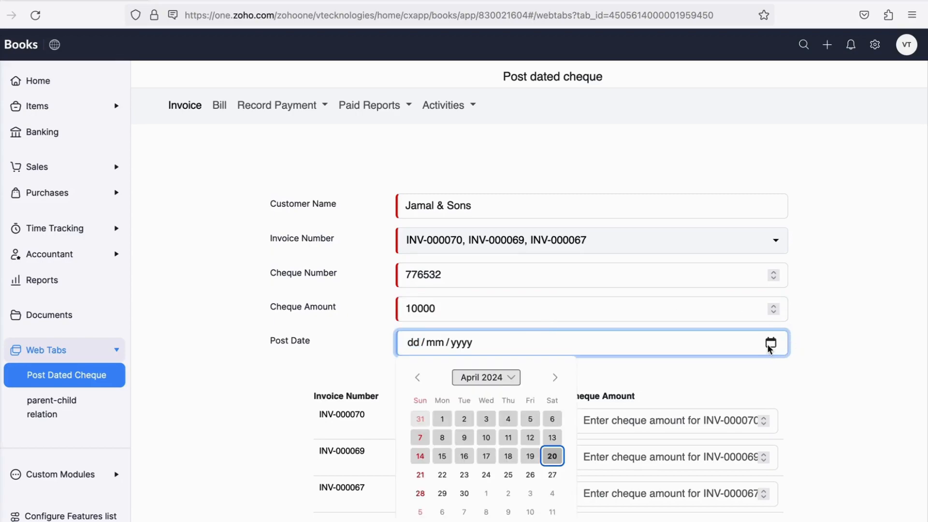
click(464, 493)
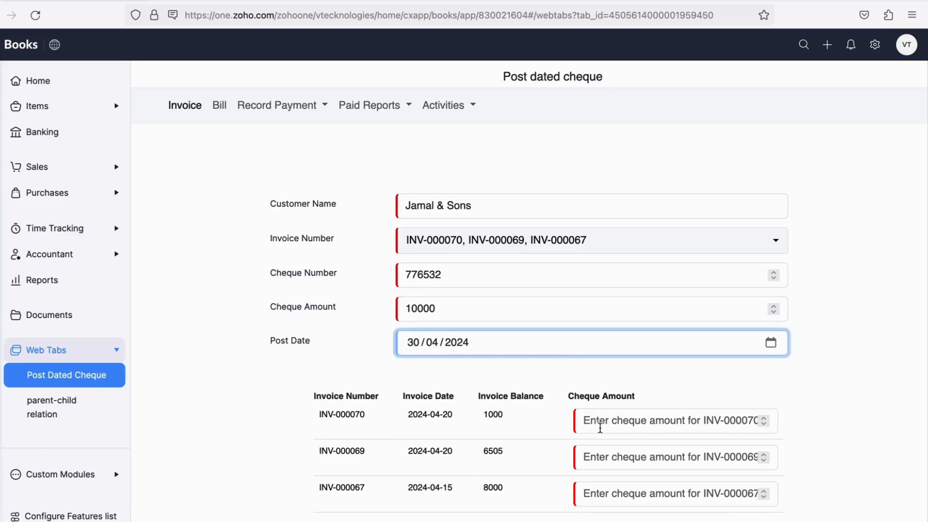
text(1000)
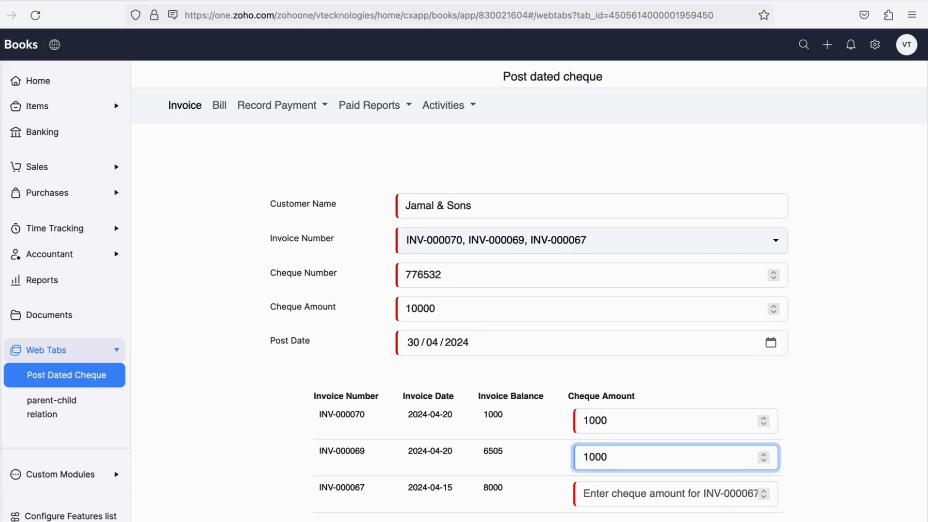
click(672, 494)
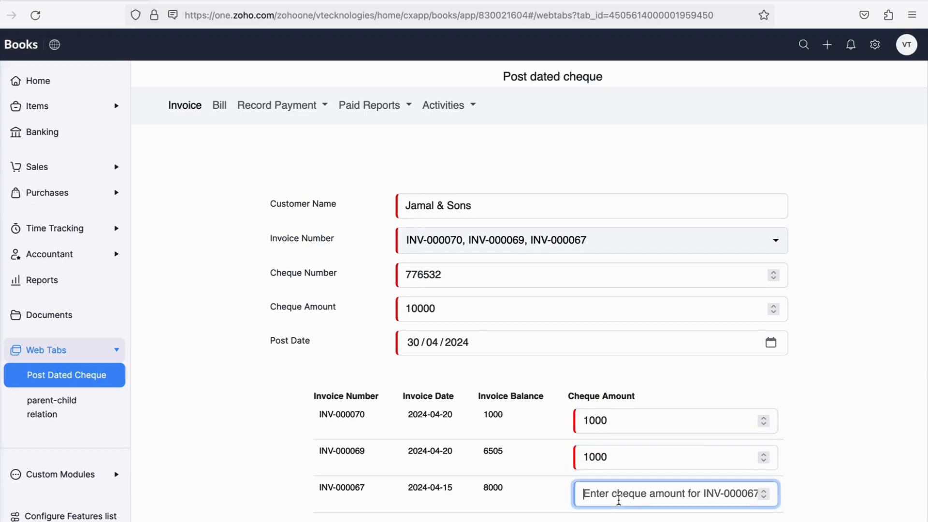
text(7000)
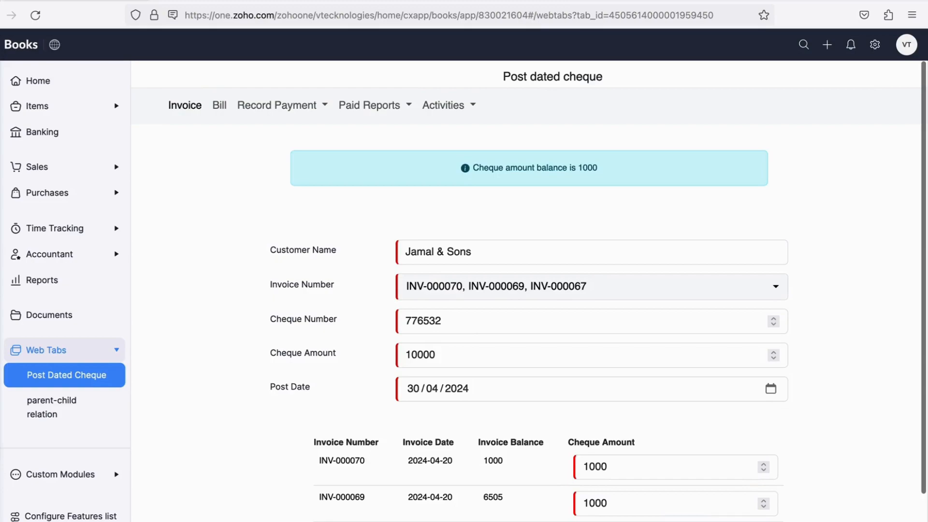
- Submit the Jamal & Sons post-dated cheque entry, clearing the form
click(742, 448)
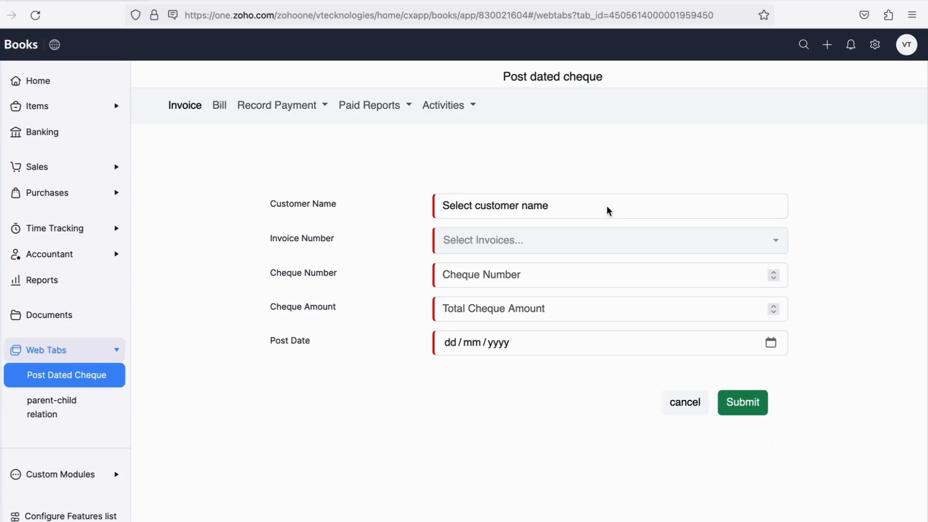
mouse_move(236, 122)
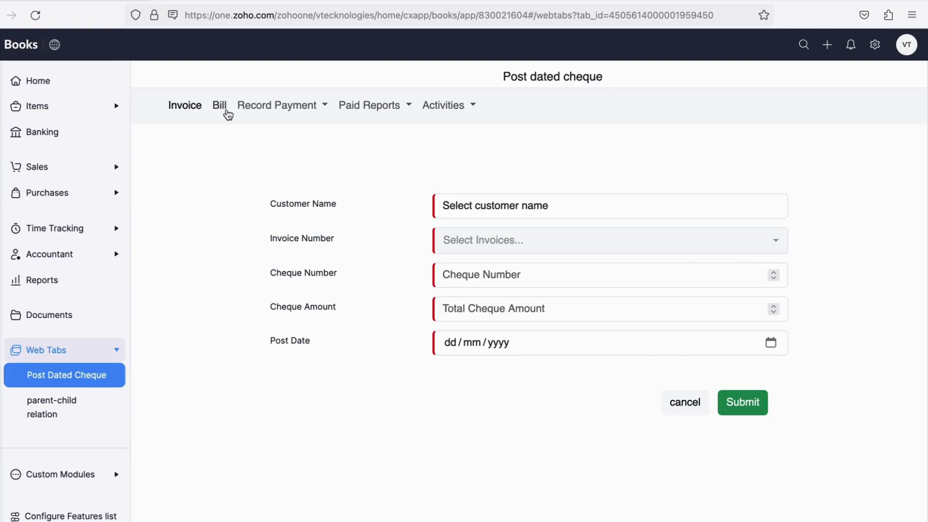
- Switch to bill cheques and enter a 1000 cheque for Frank Sports' bill 7765554
click(219, 105)
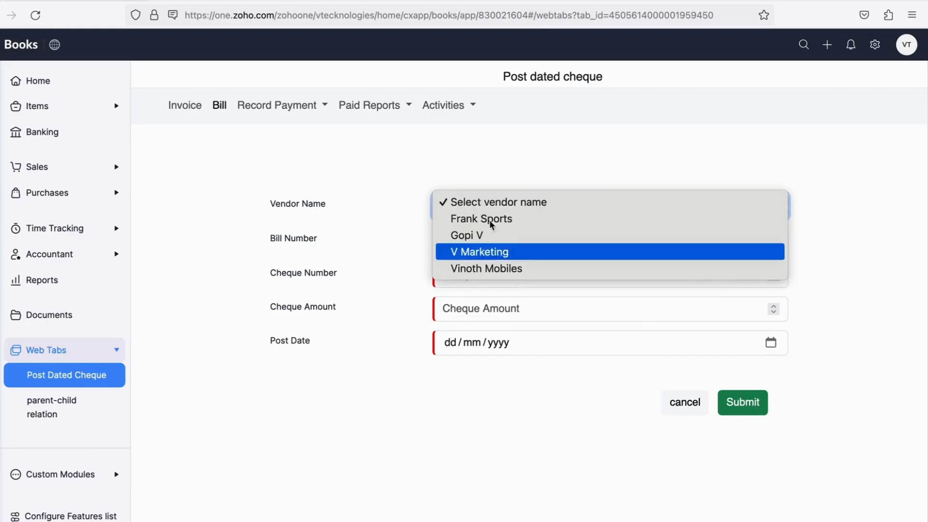
click(481, 219)
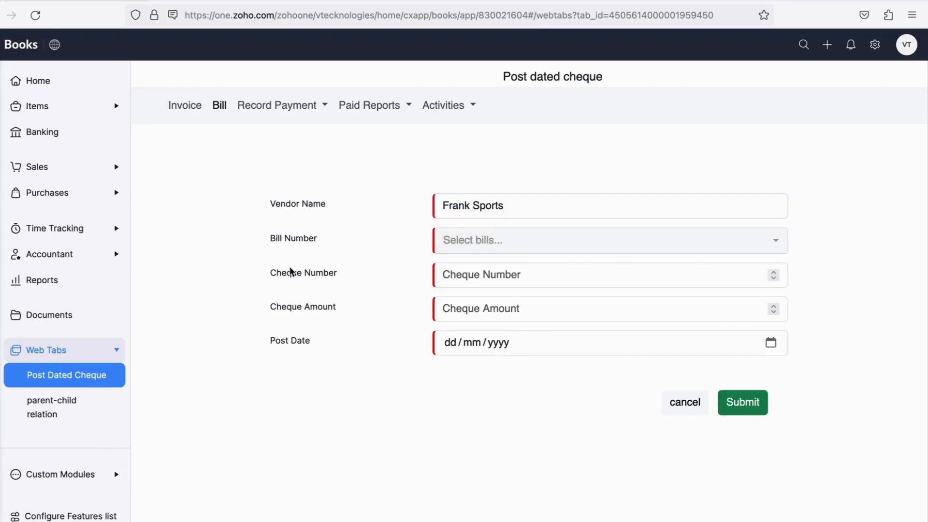
click(608, 240)
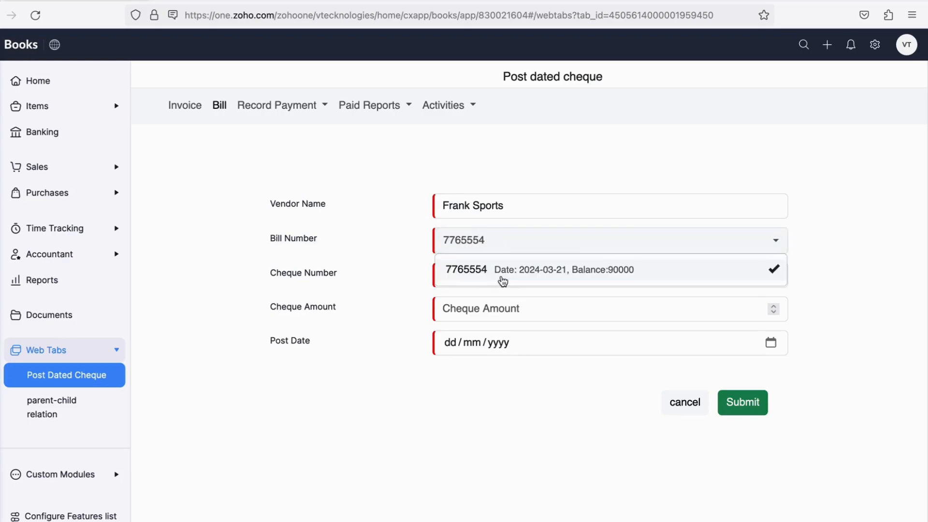
click(536, 308)
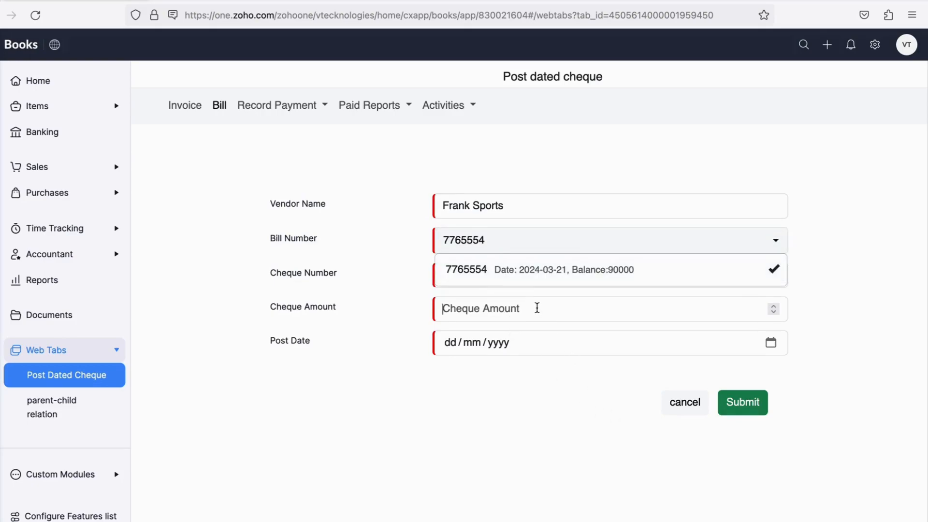
text(1000)
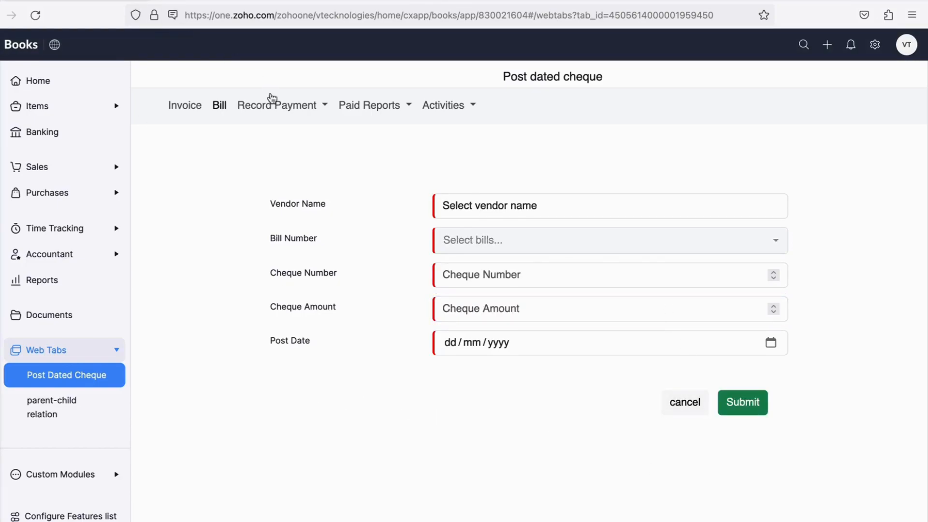
- Open Record Payment for invoice cheques and filter the list to Jamal & Sons
click(276, 105)
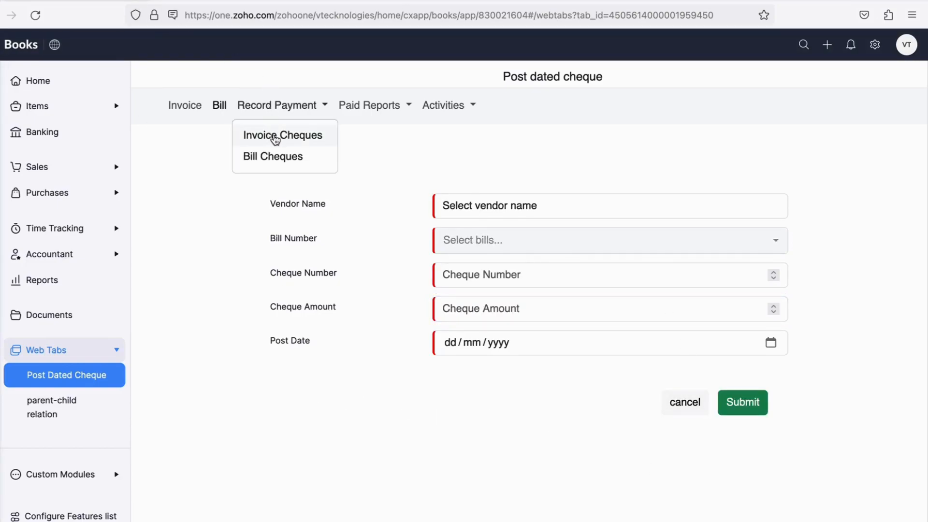
click(282, 135)
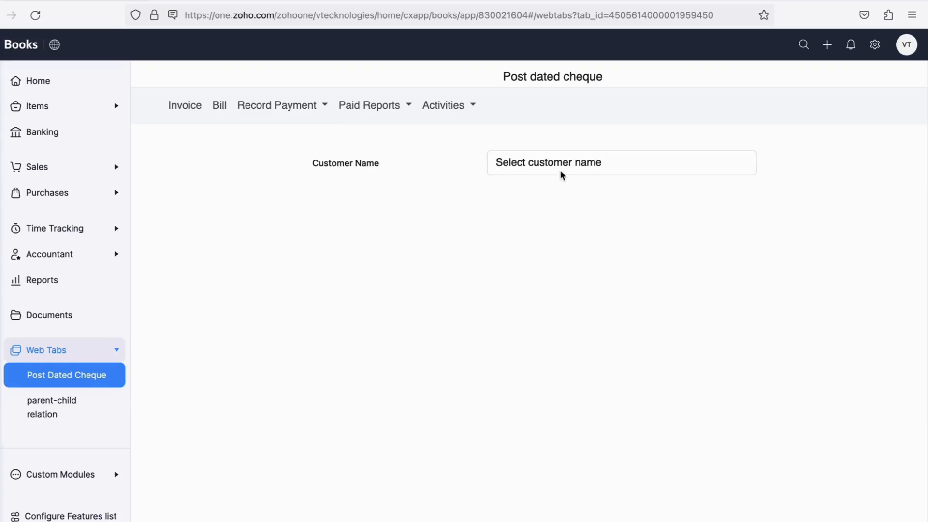
click(621, 162)
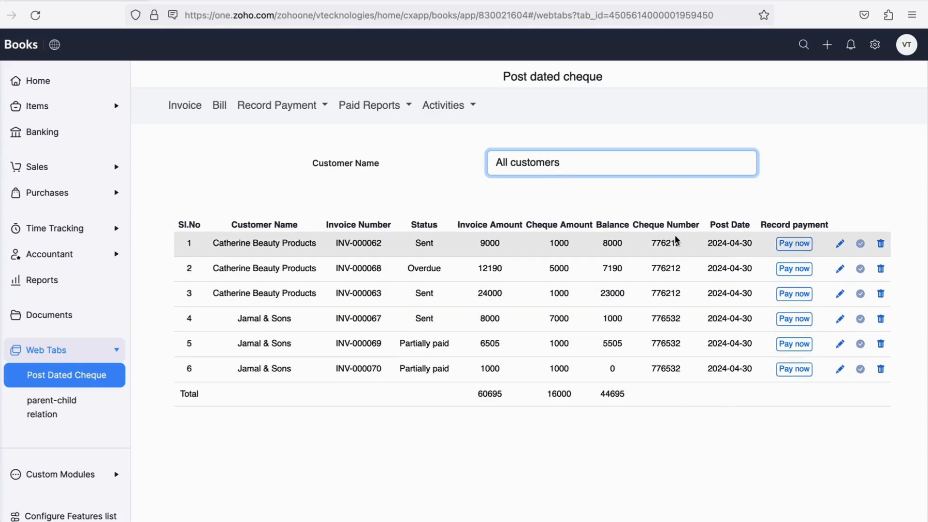
click(622, 162)
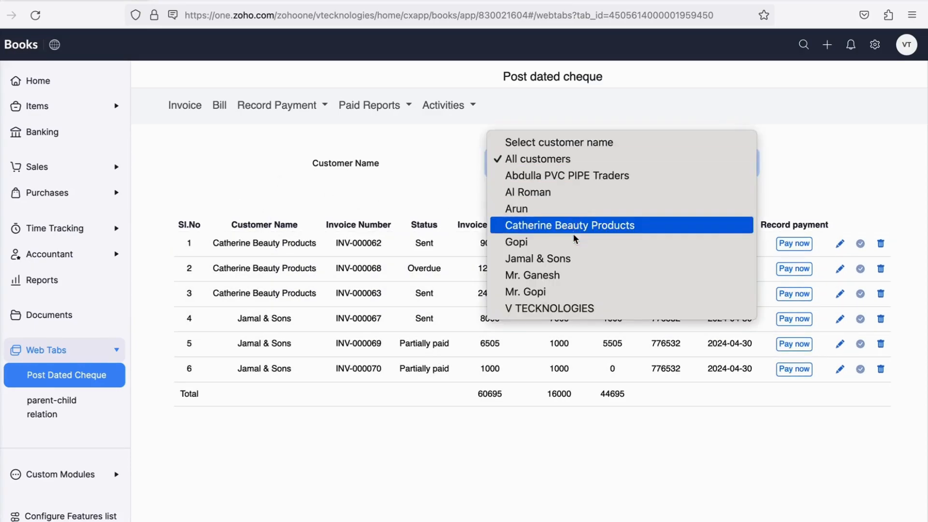
click(537, 259)
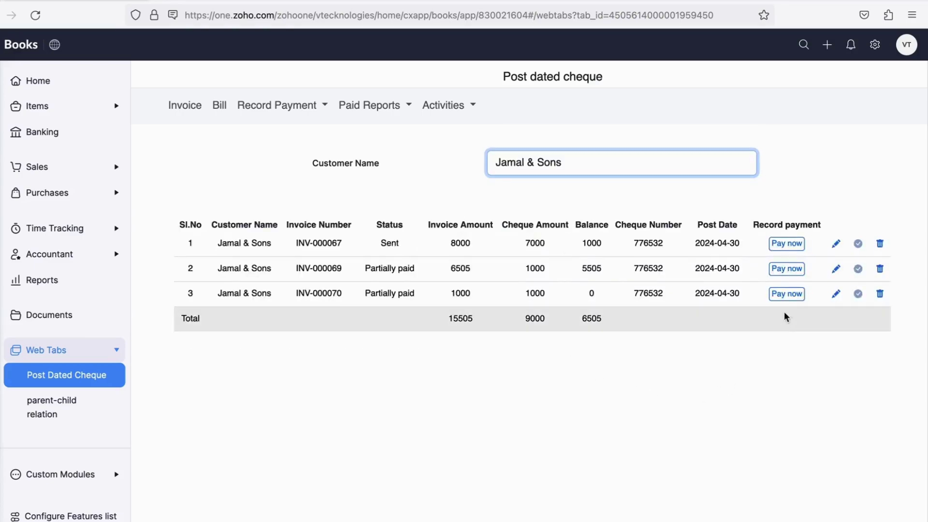
- Begin paying a Jamal & Sons cheque, bringing up kithiyon SBI bank details
click(834, 243)
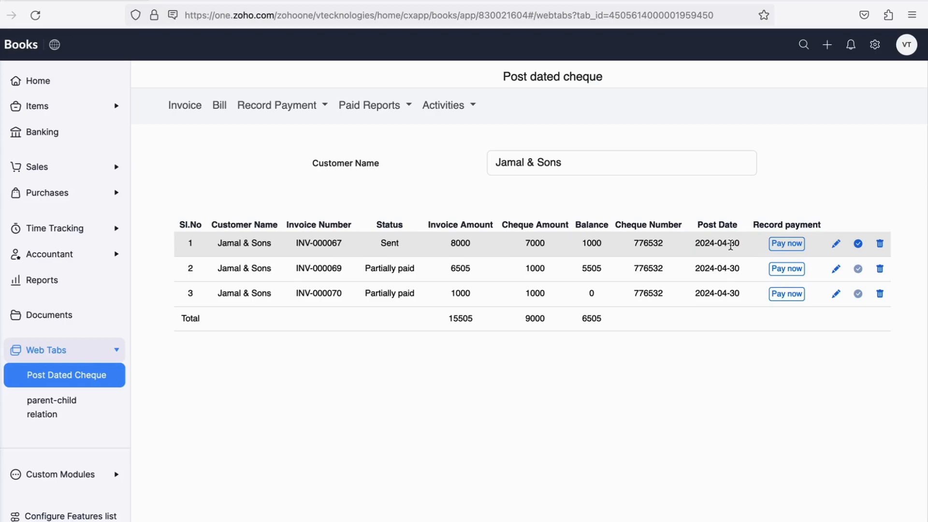
click(717, 243)
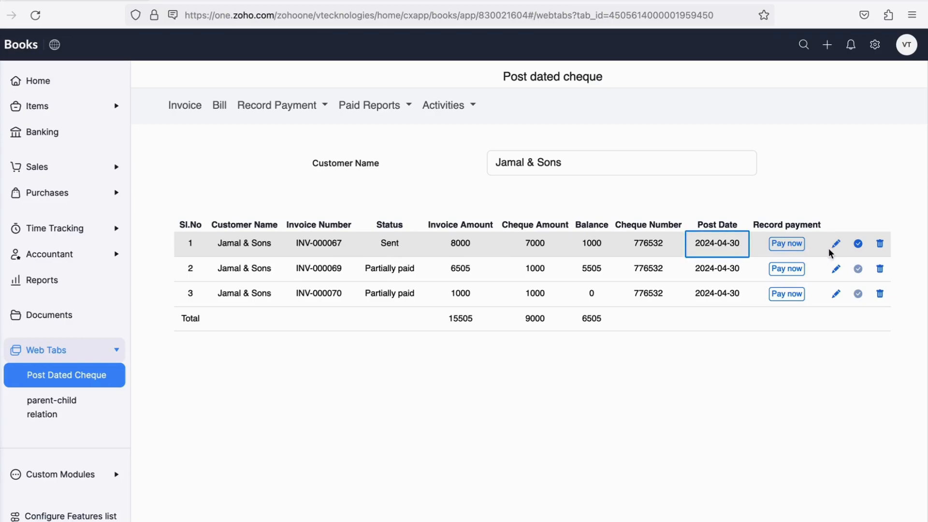
click(786, 243)
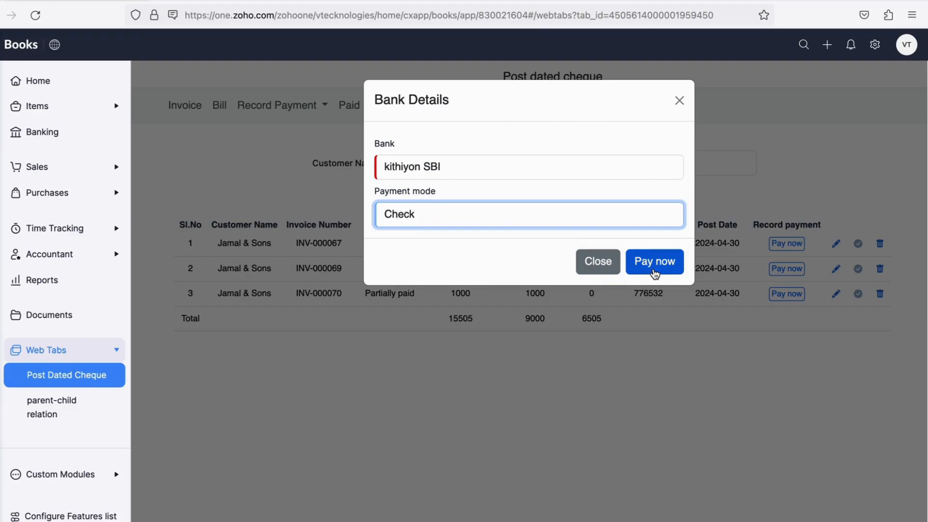
- Confirm the Jamal & Sons cheque payment, then go to Bill Cheques payments
click(655, 262)
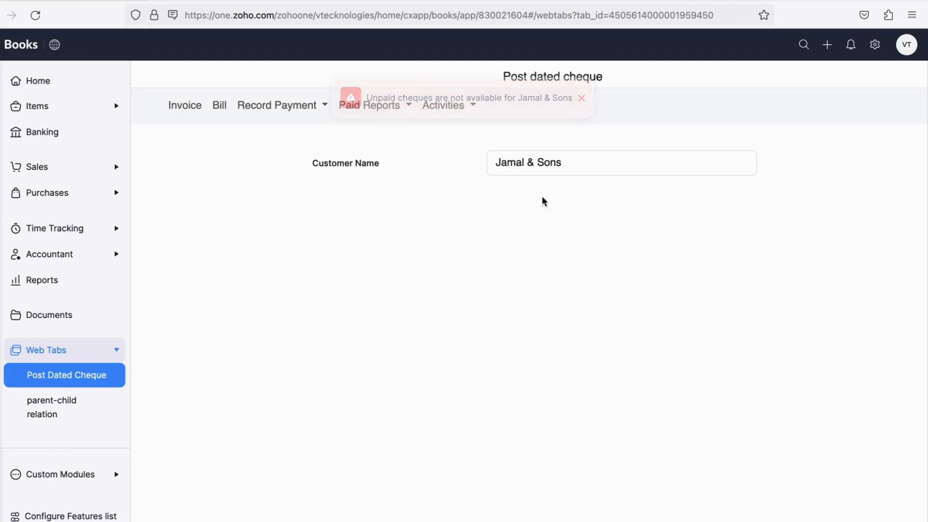
click(581, 98)
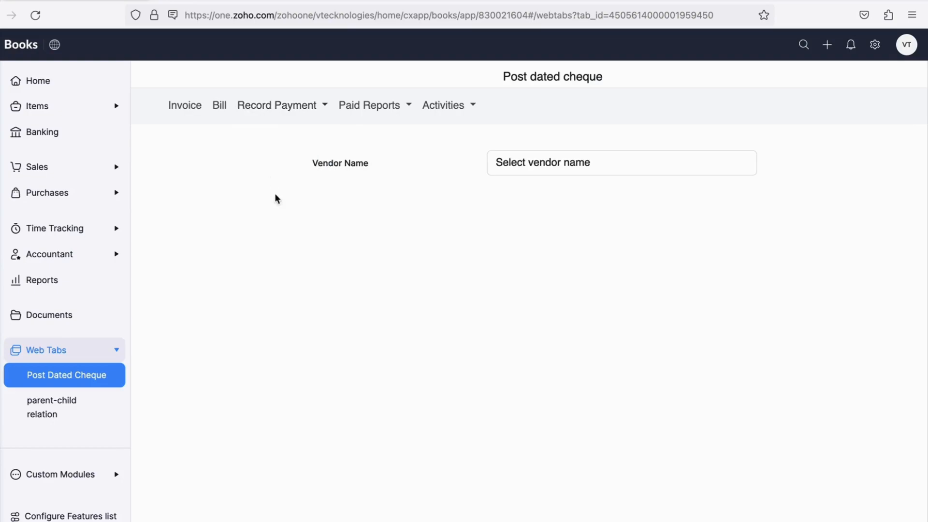
- View Jamal & Sons' paid invoice cheques report, then the invoice activity log
click(621, 162)
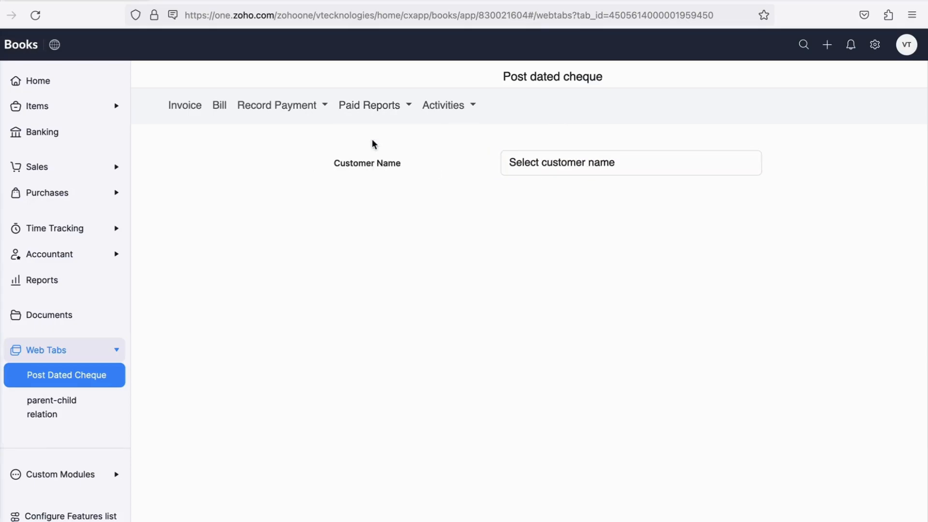
click(630, 162)
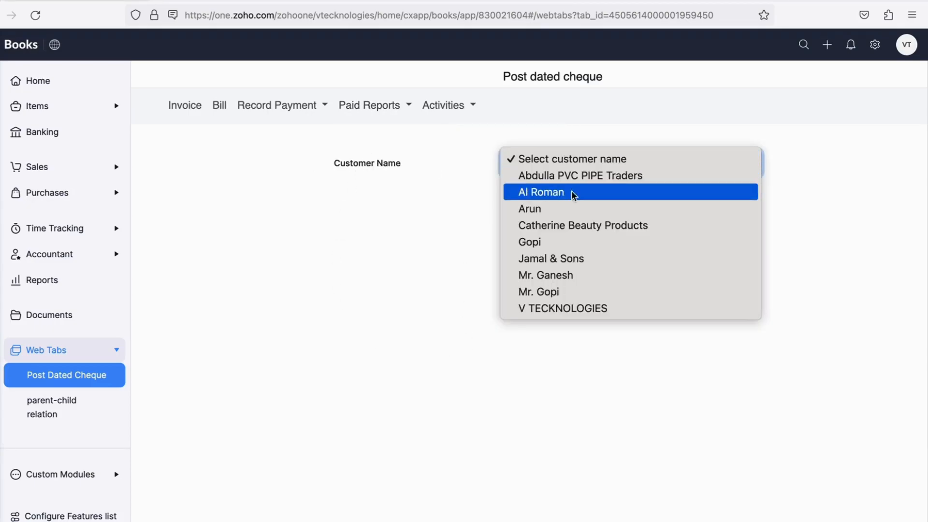
click(551, 259)
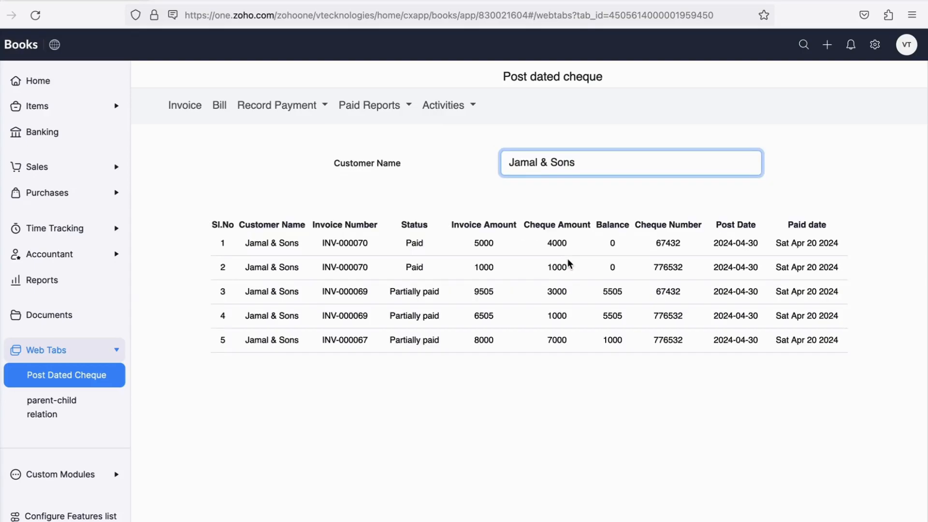
mouse_move(559, 164)
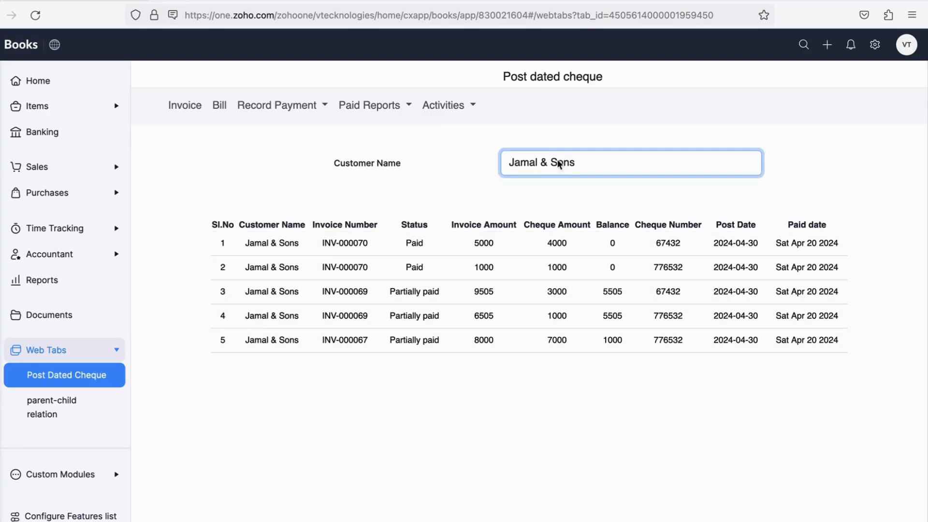
click(443, 105)
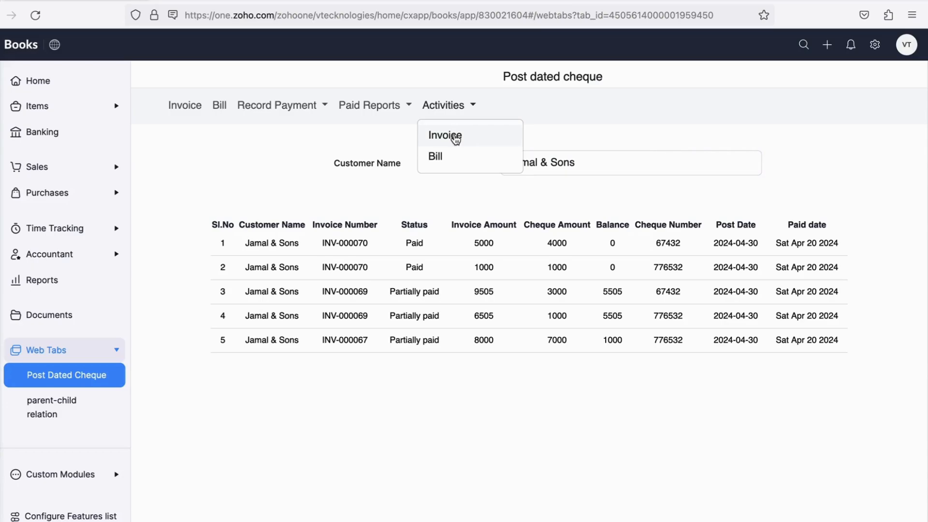
click(444, 135)
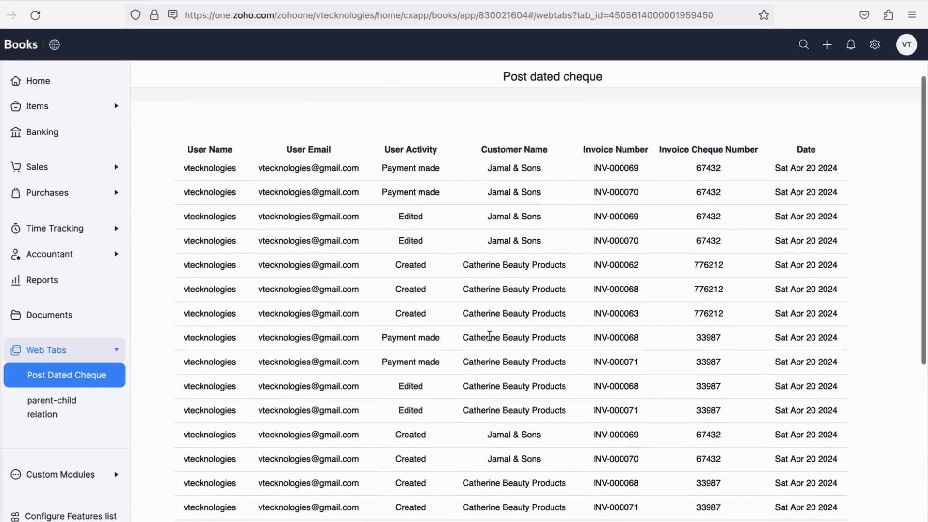